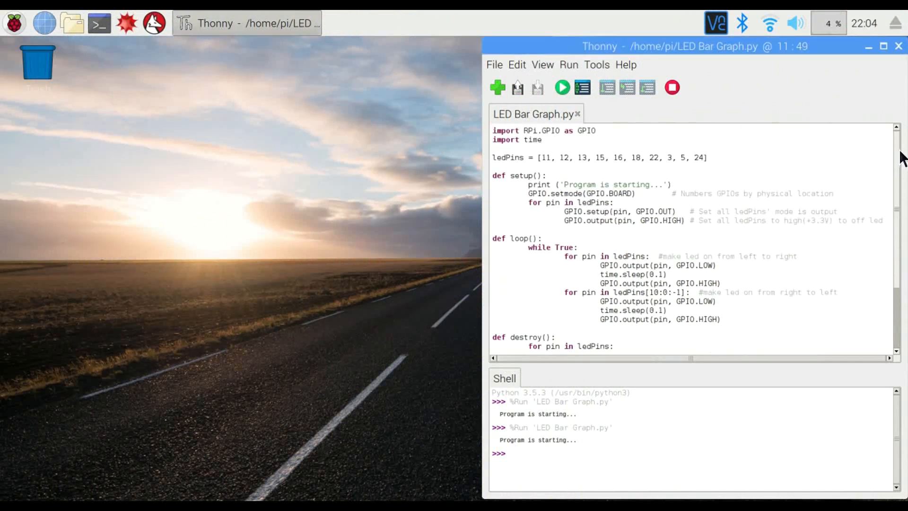
mouse_move(513, 133)
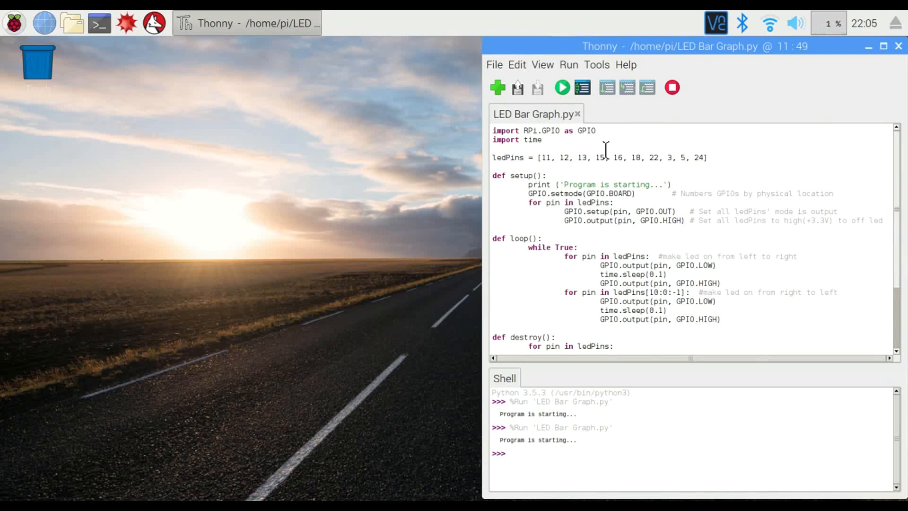
mouse_move(679, 211)
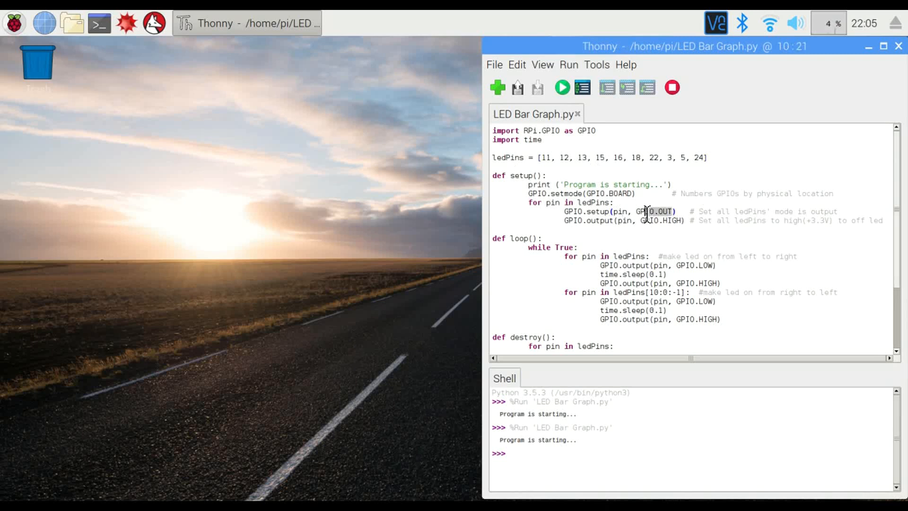
- Review the GPIO.HIGH setup loop and main block, then rerun LED Bar Graph.py
double_click(658, 220)
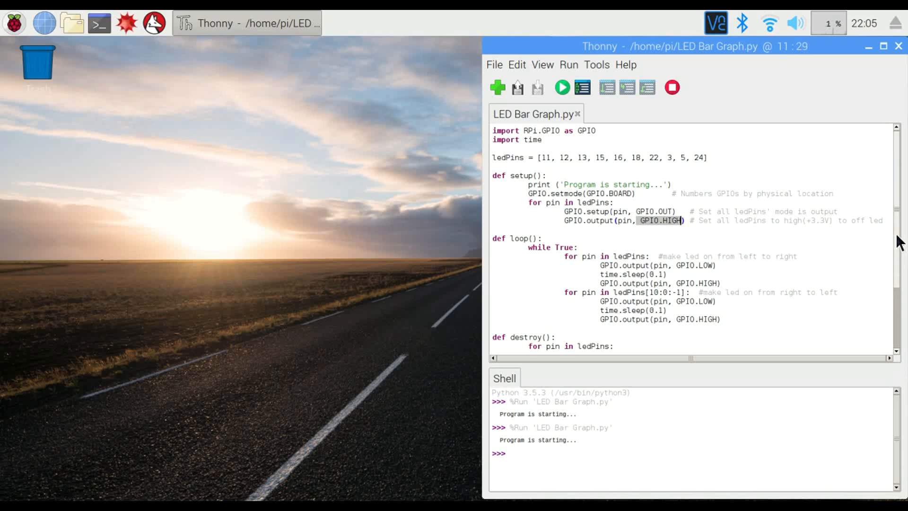
scroll("down", 3)
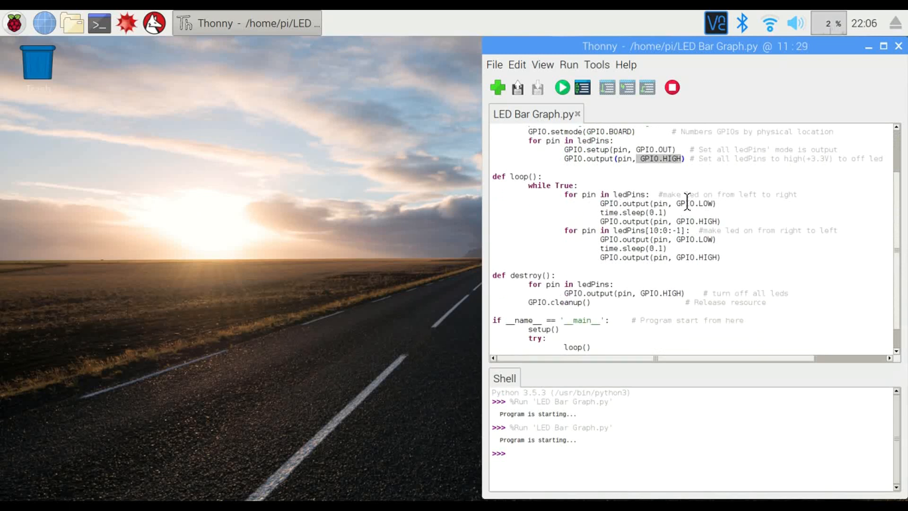
mouse_move(704, 191)
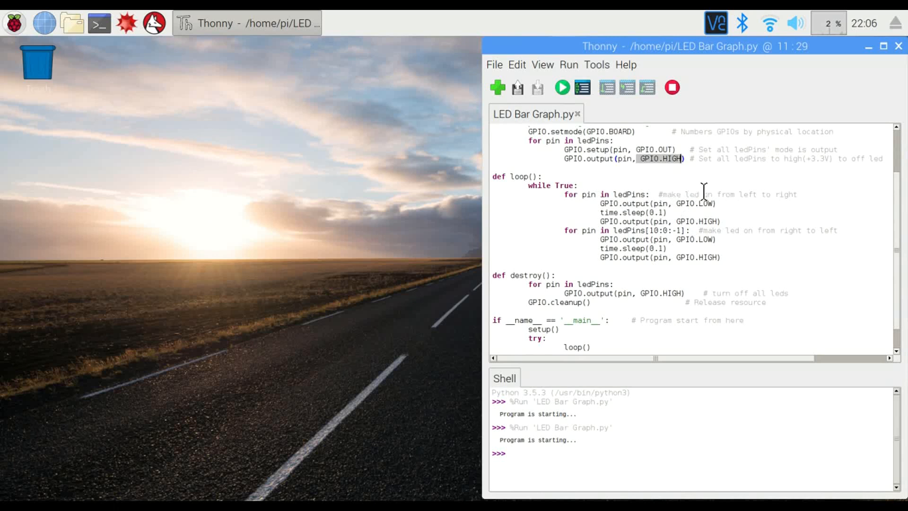
mouse_move(702, 247)
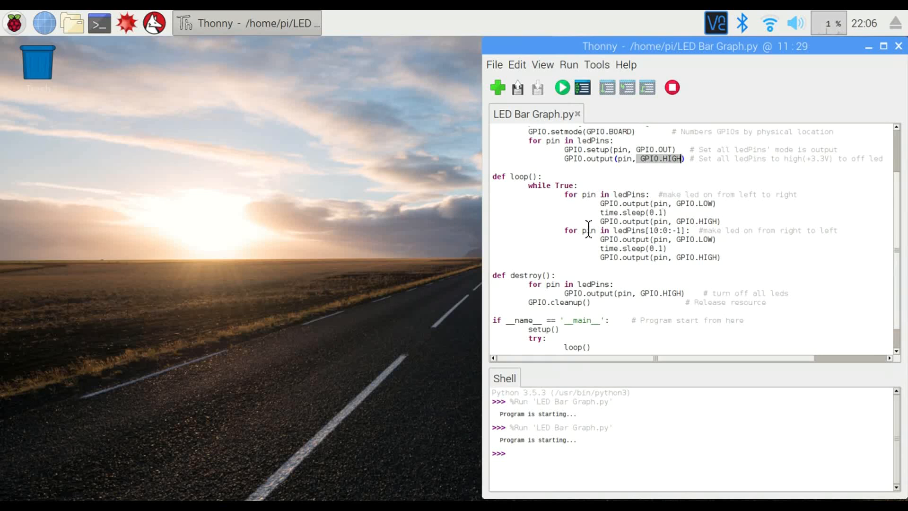
mouse_move(681, 252)
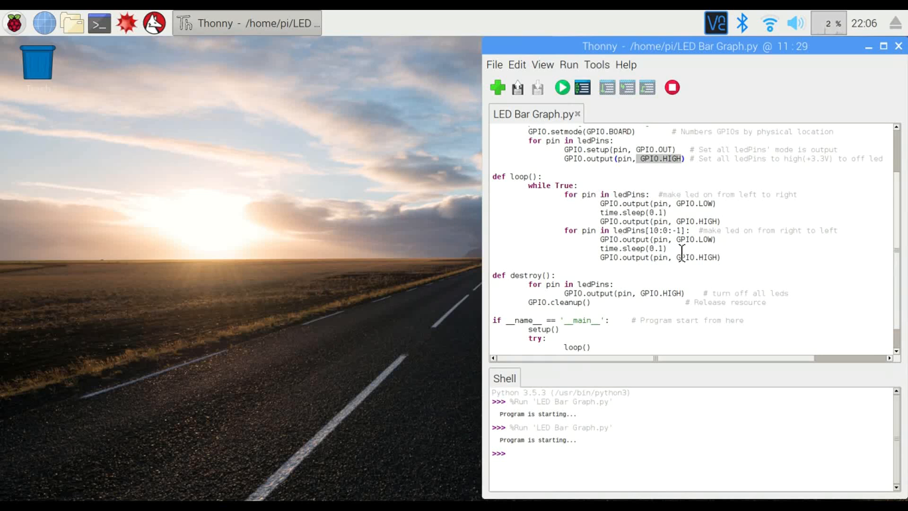
mouse_move(779, 237)
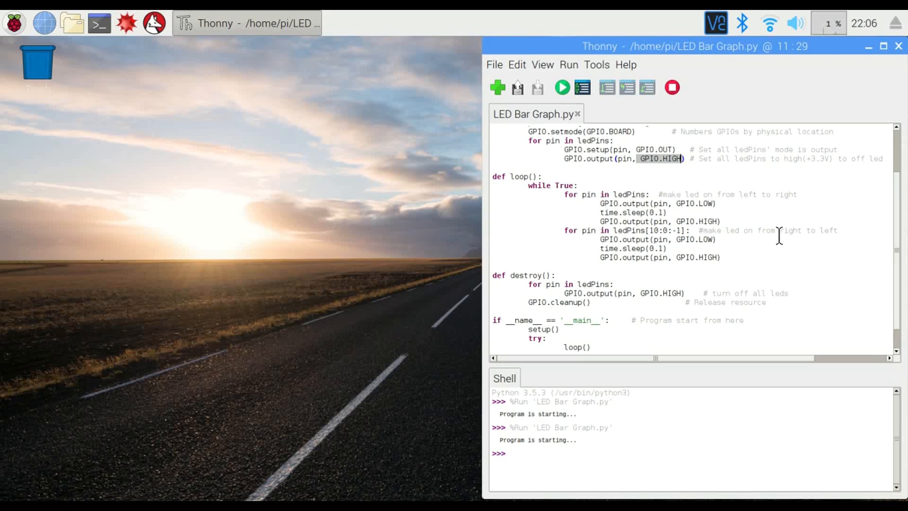
mouse_move(631, 234)
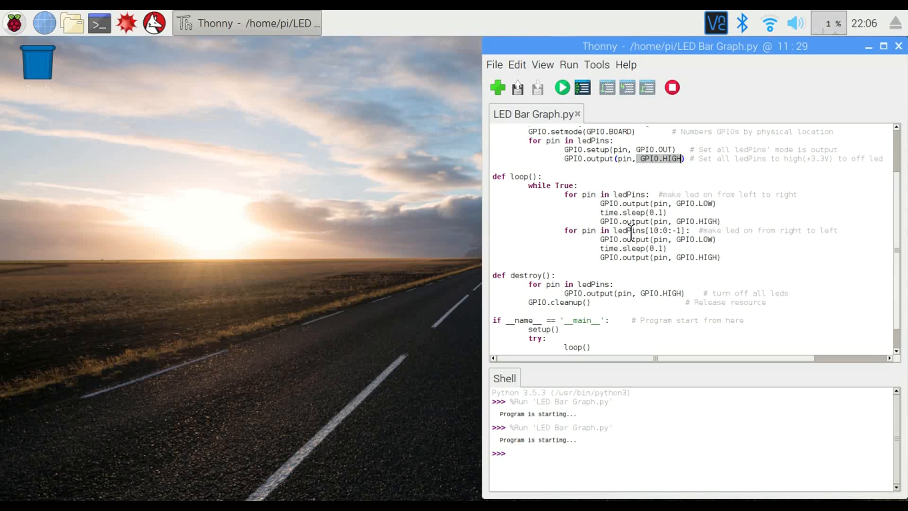
mouse_move(801, 262)
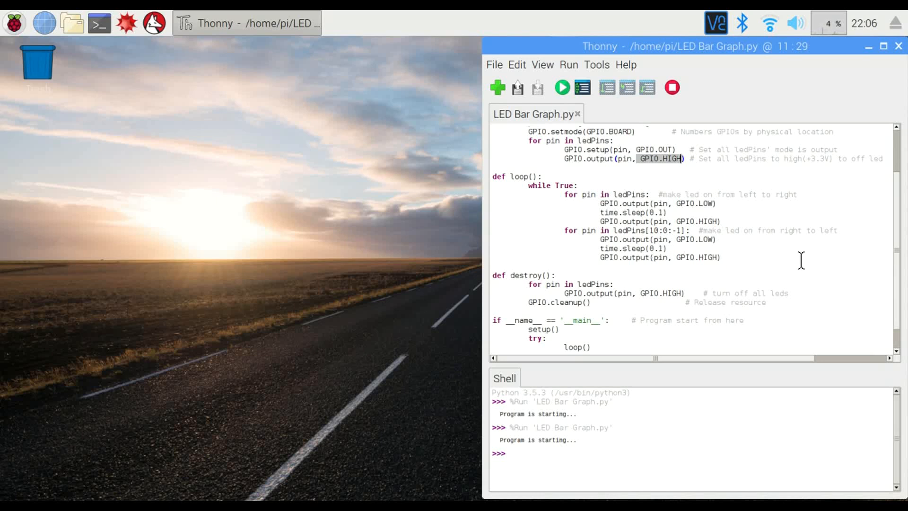
mouse_move(899, 233)
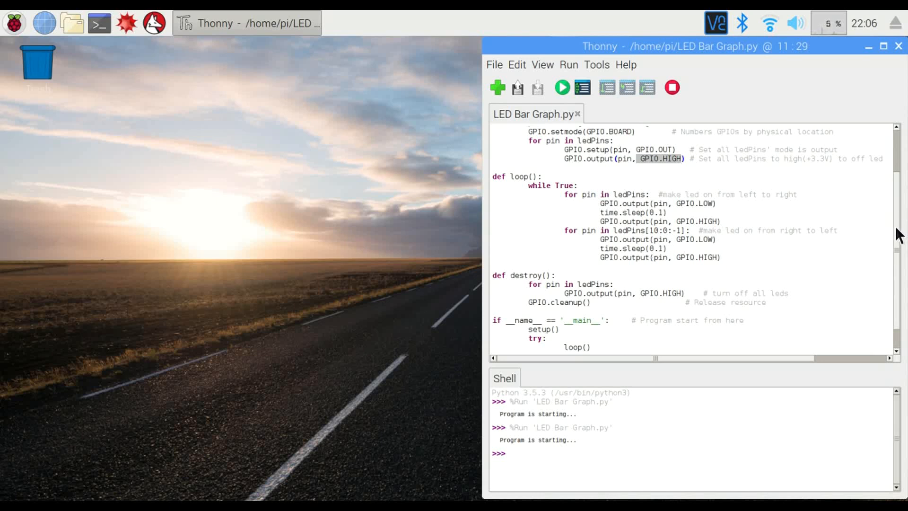
scroll("down", 3)
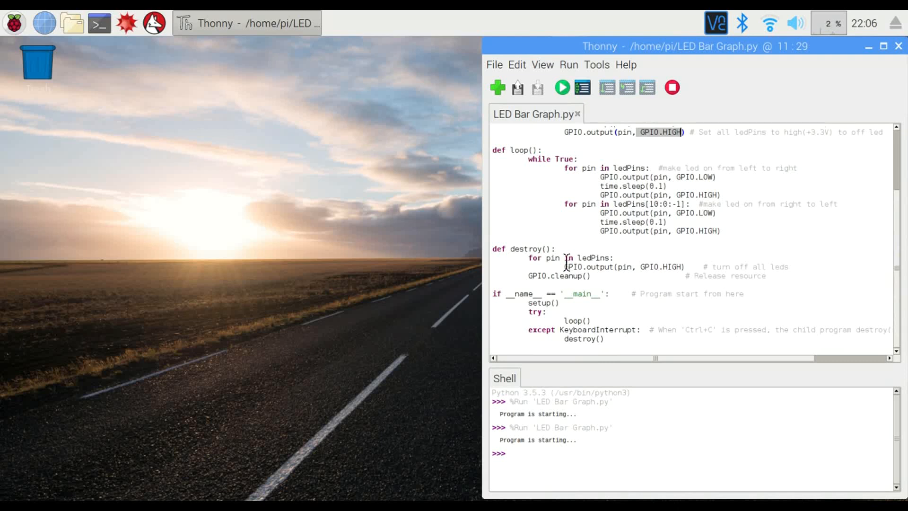
mouse_move(692, 291)
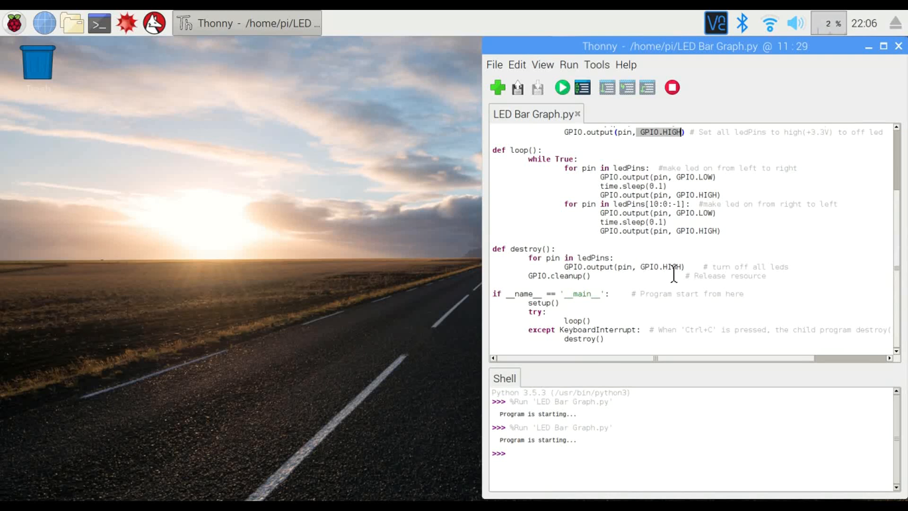
mouse_move(615, 279)
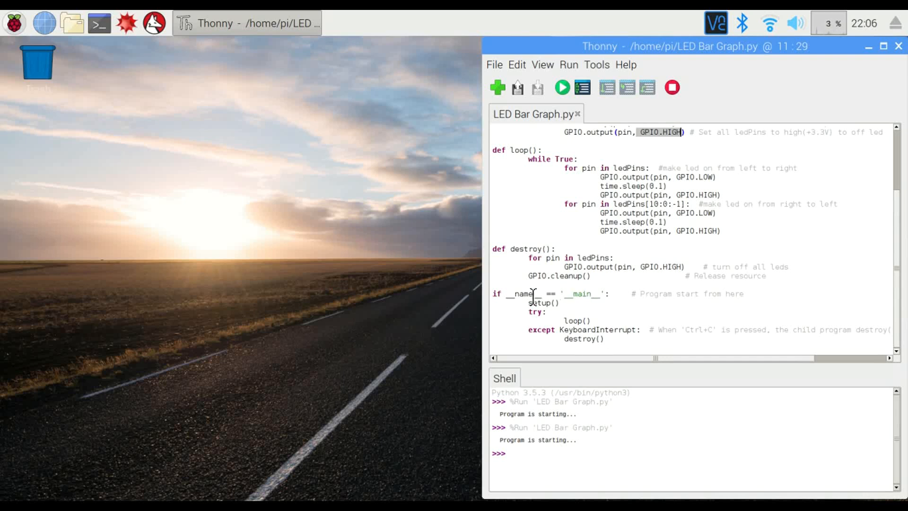
mouse_move(663, 352)
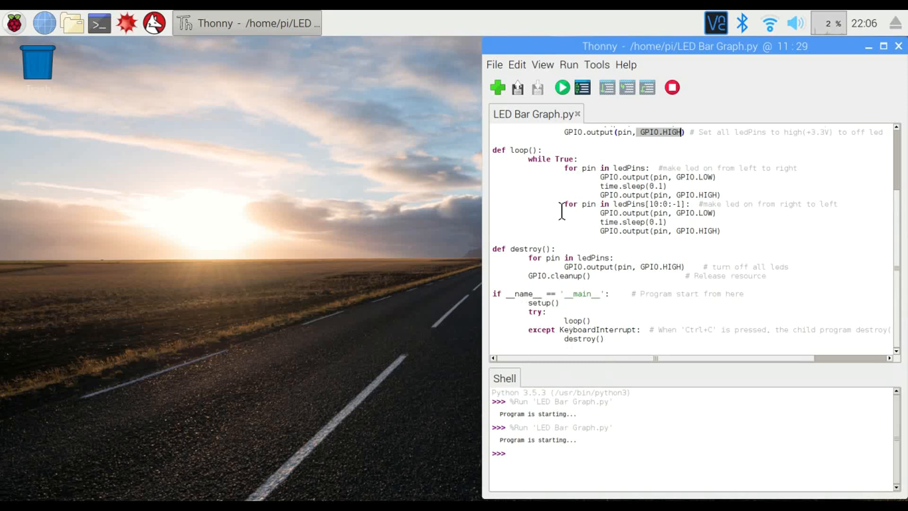
mouse_move(581, 350)
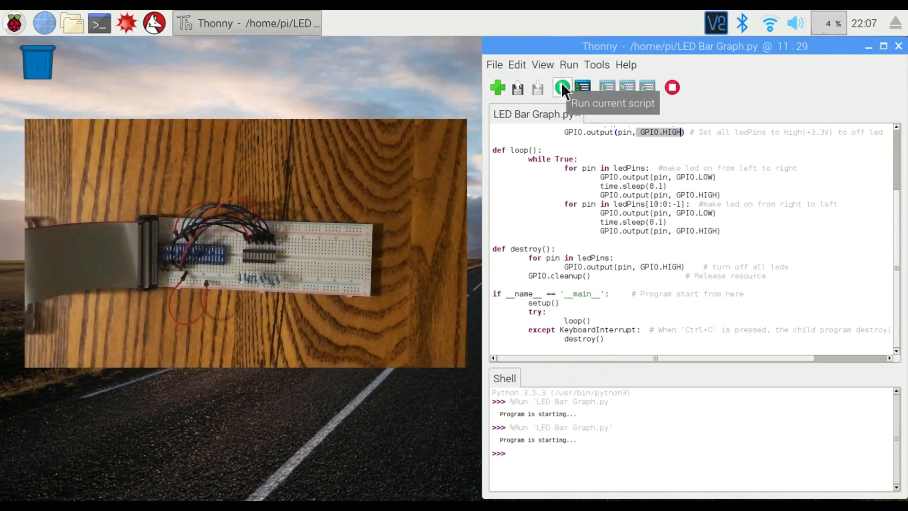
left_click(560, 87)
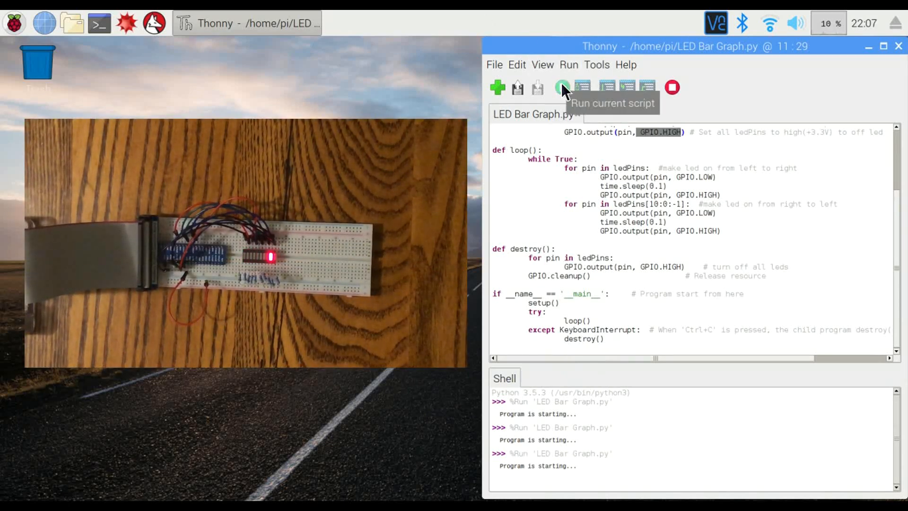